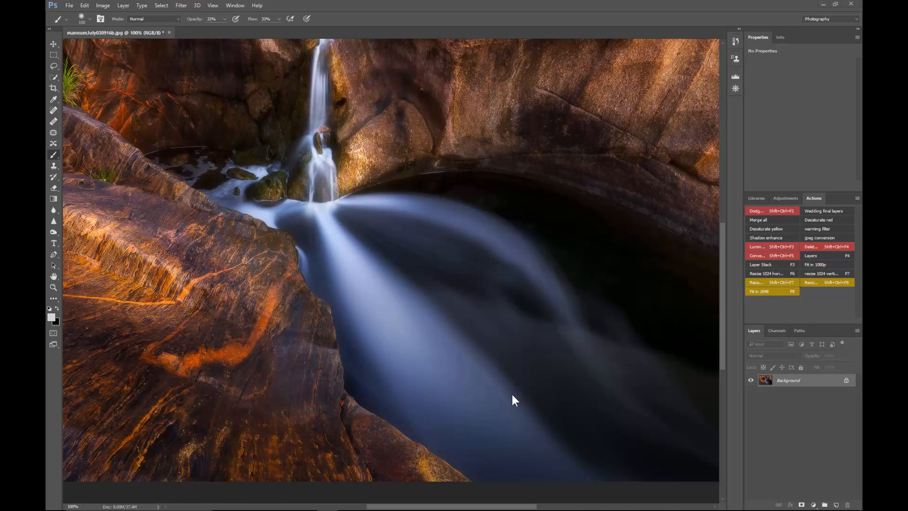
mouse_move(515, 398)
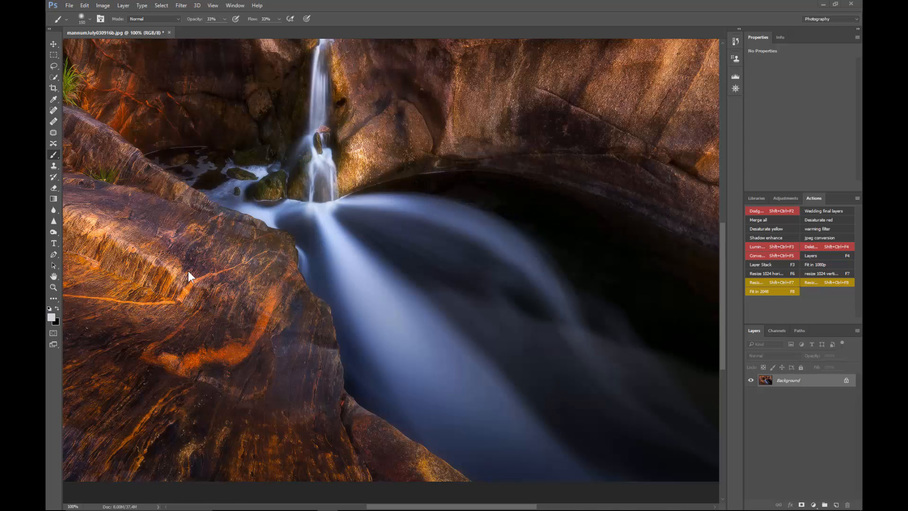
mouse_move(337, 147)
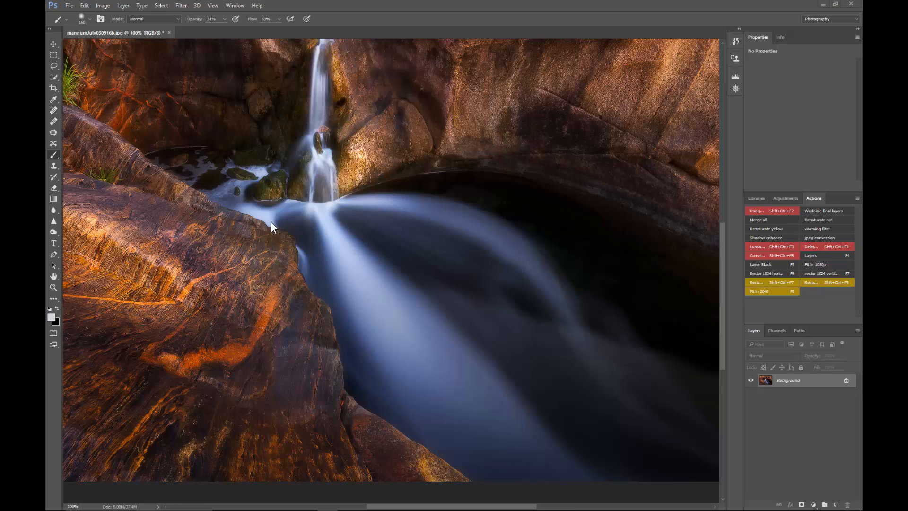
mouse_move(403, 282)
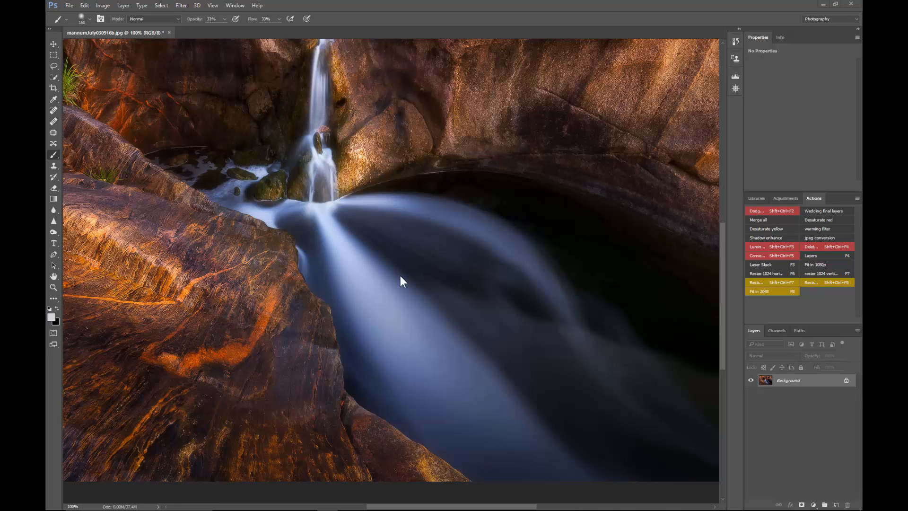
mouse_move(346, 218)
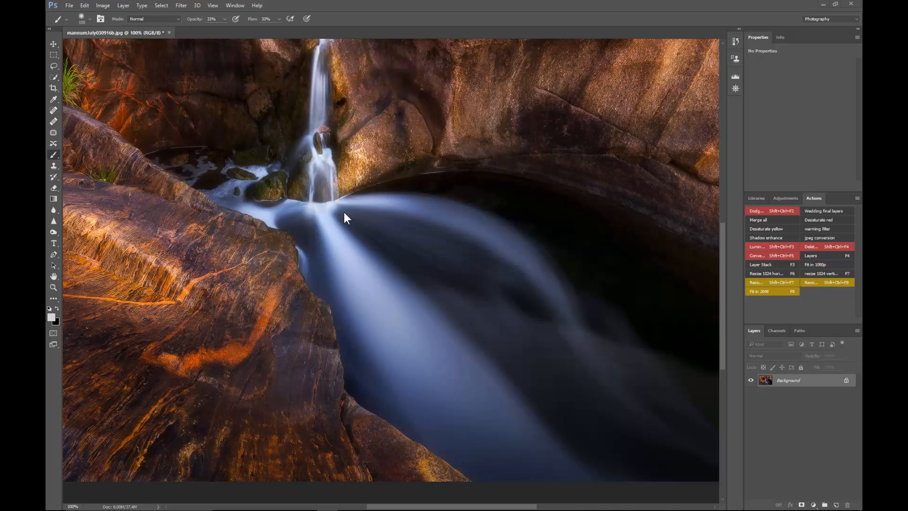
mouse_move(86, 253)
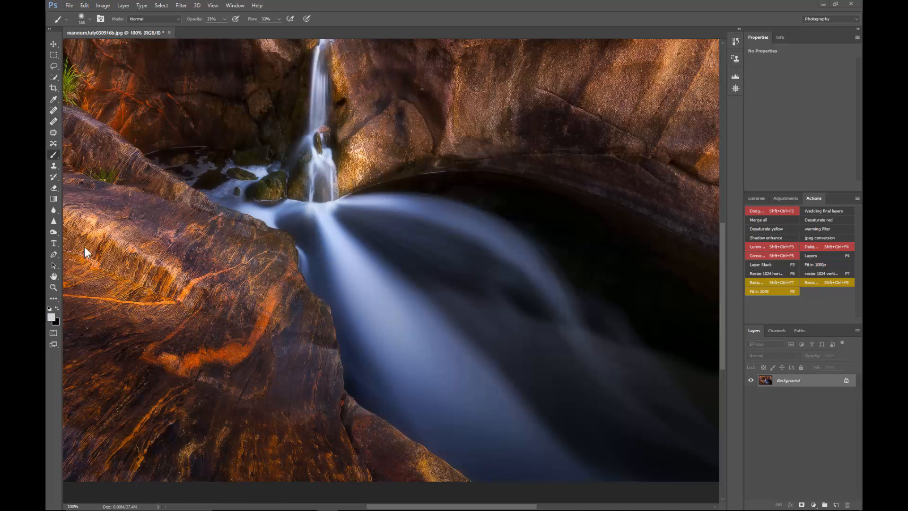
mouse_move(401, 283)
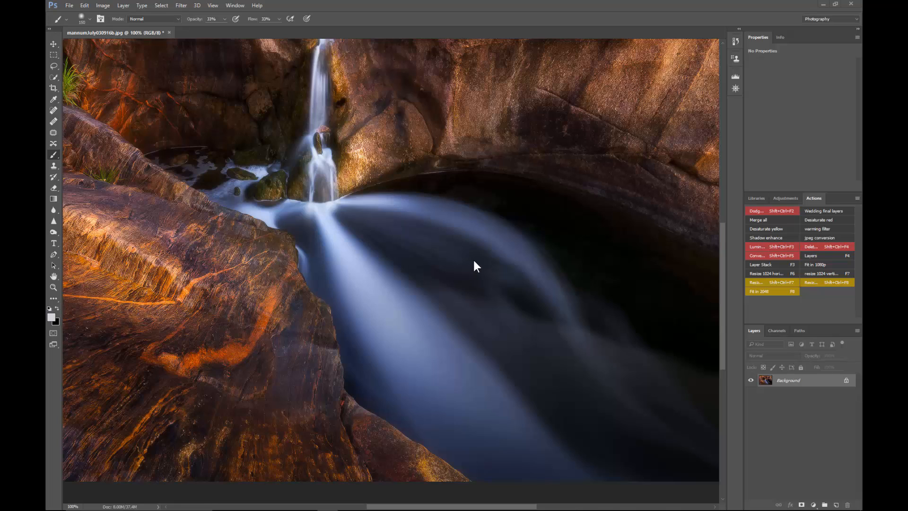
mouse_move(504, 282)
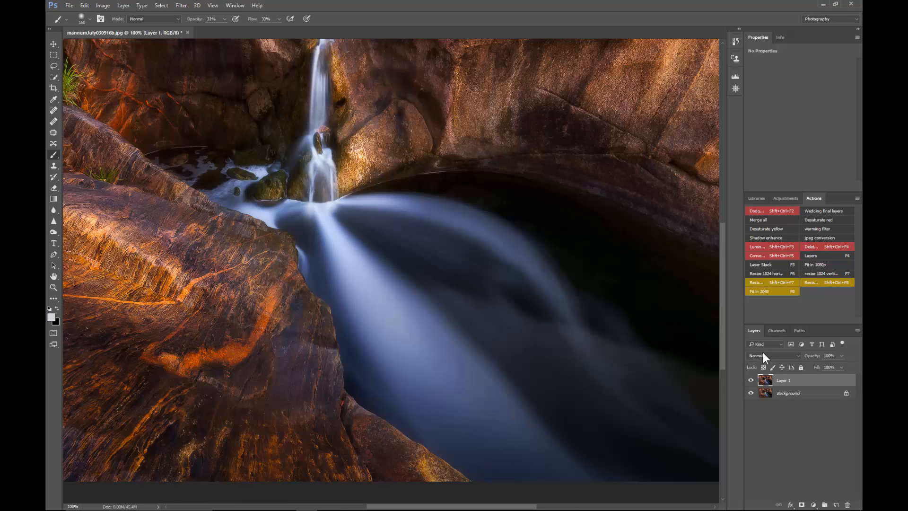
Step: Set the duplicate layer's blend mode to Color
click(773, 356)
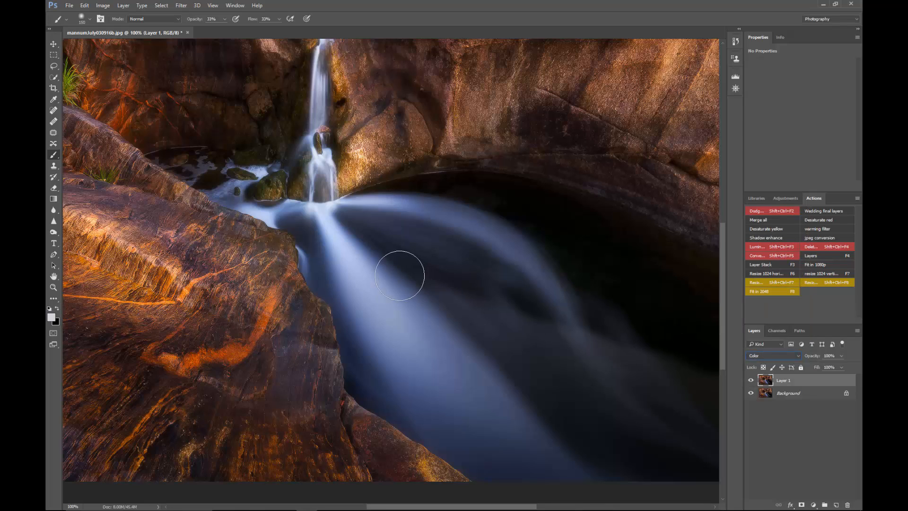
mouse_move(62, 318)
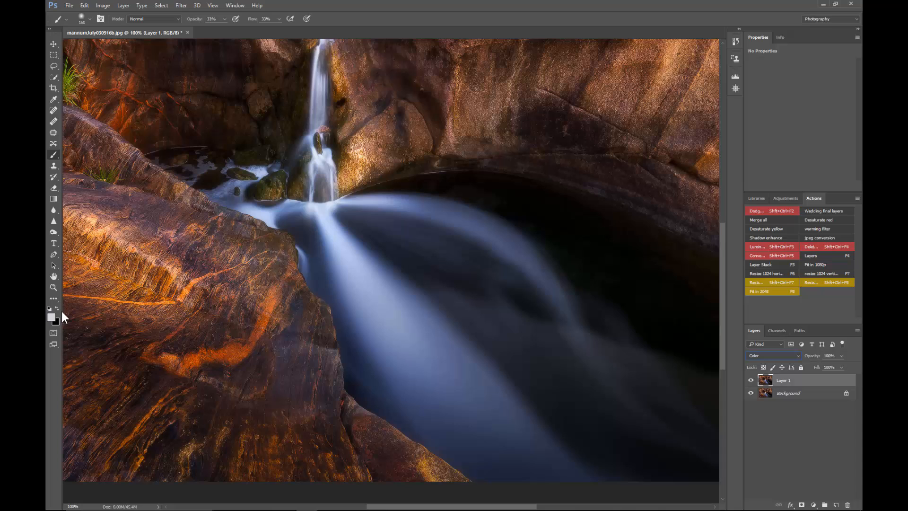
Step: Make the foreground colour a desaturated grey-blue sampled from the water
click(51, 316)
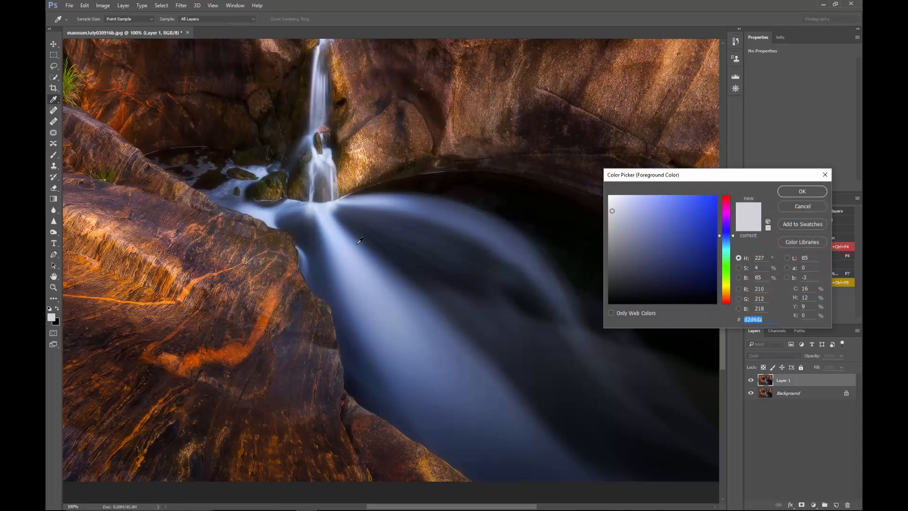
click(655, 232)
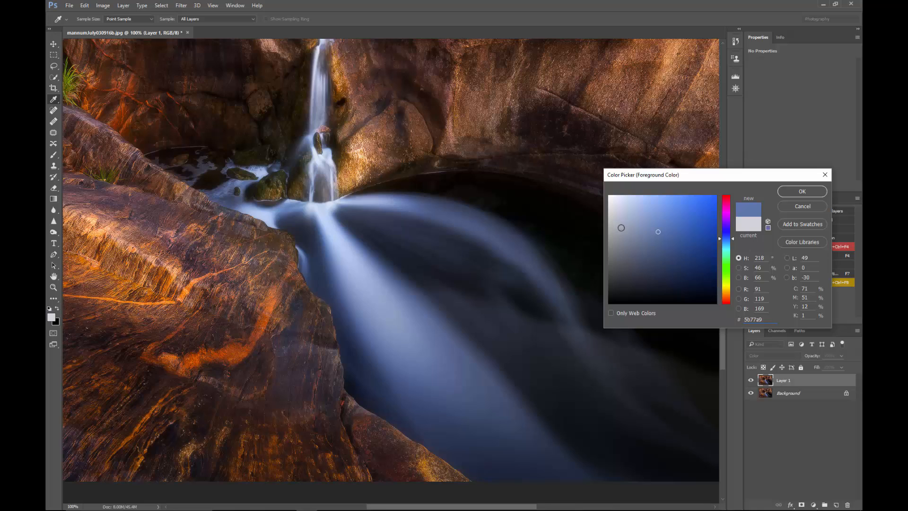
click(621, 227)
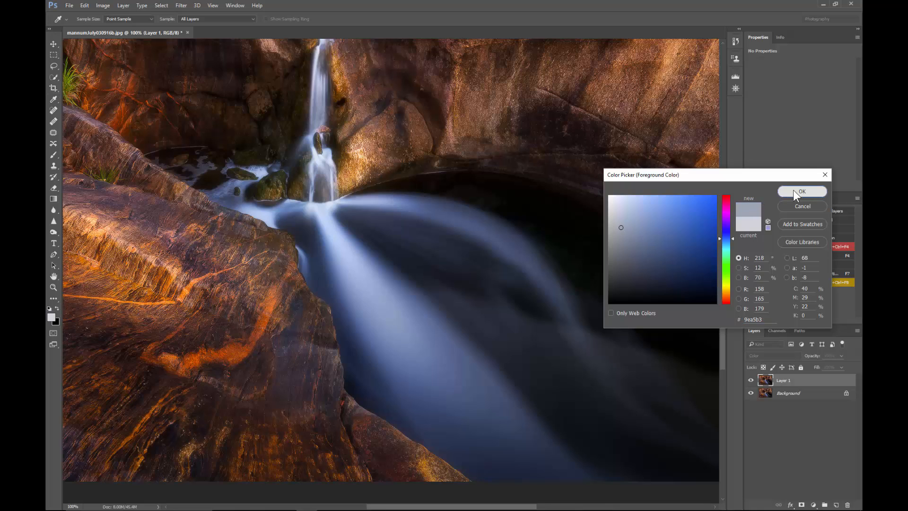
click(802, 192)
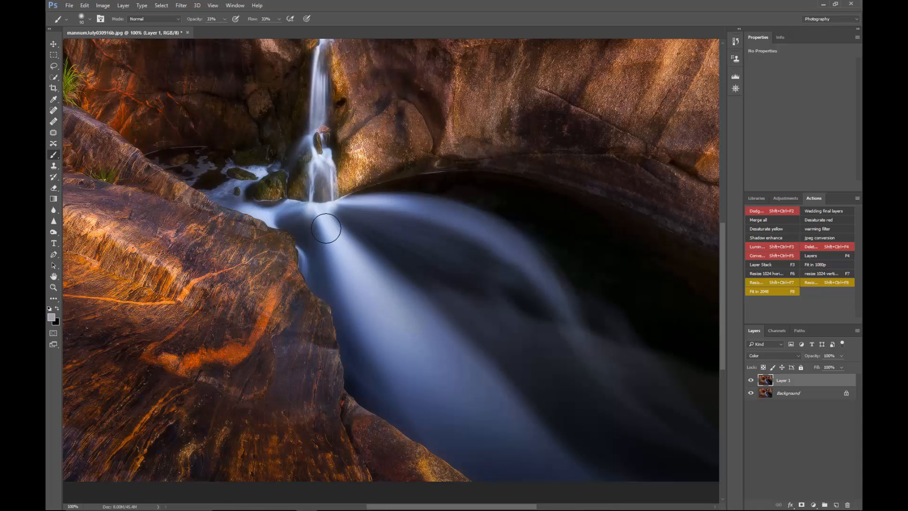
Step: Brush the grey-blue over the water near the falls and across the pool
drag(325, 227, 374, 270)
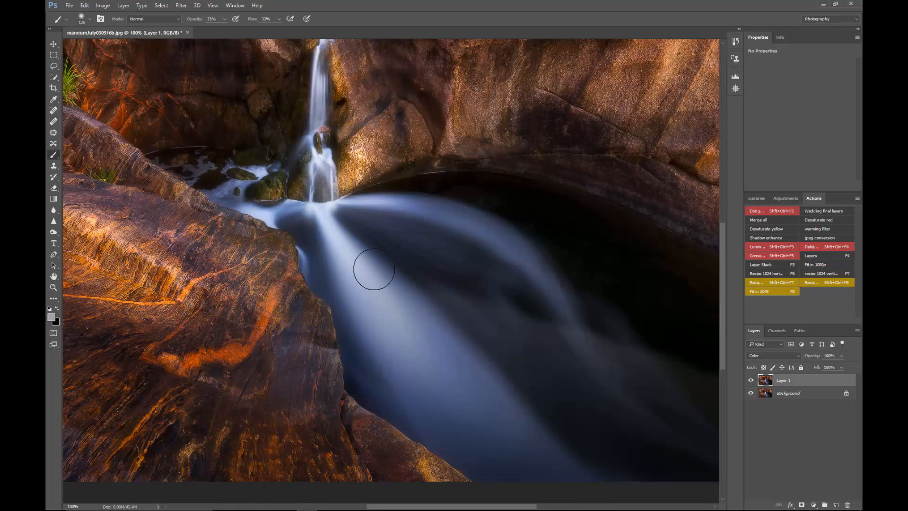
drag(373, 270, 349, 319)
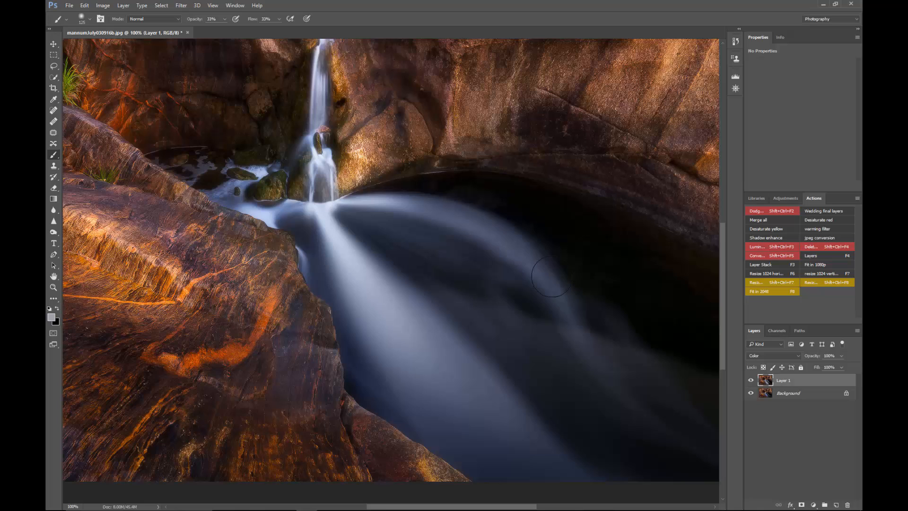
mouse_move(389, 393)
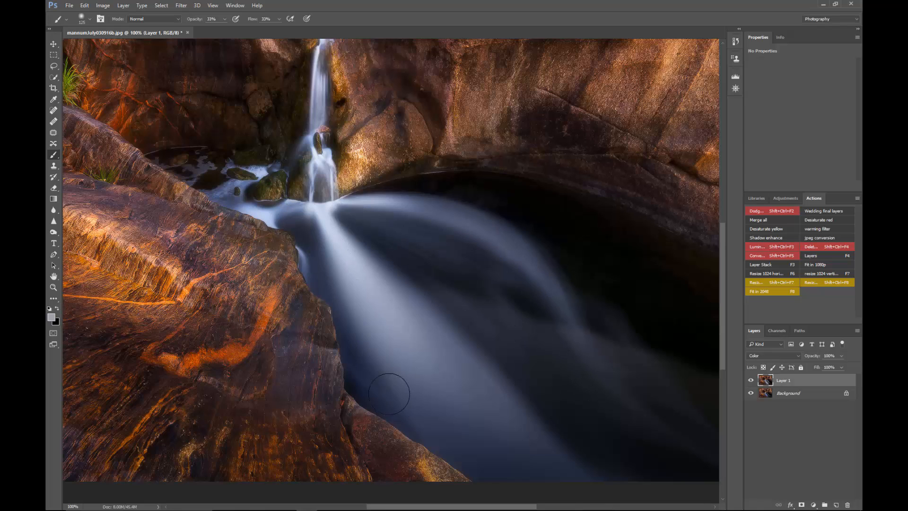
mouse_move(402, 388)
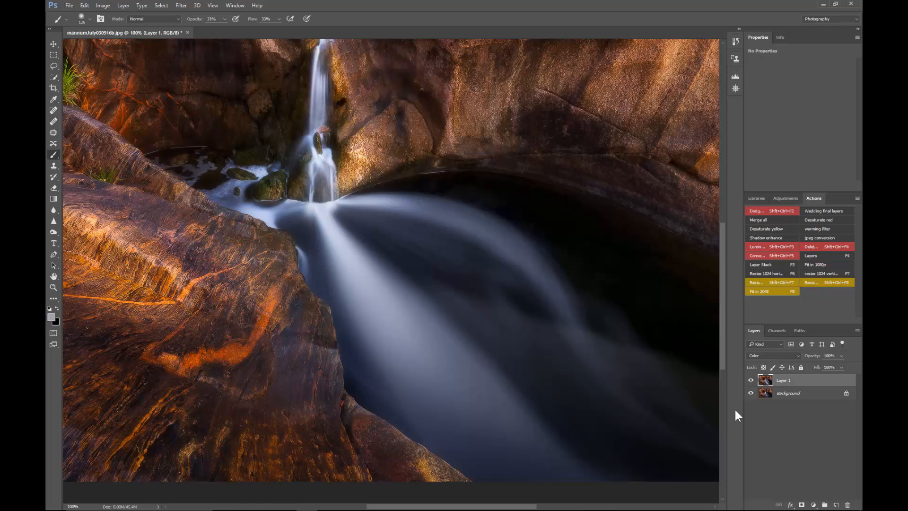
click(751, 380)
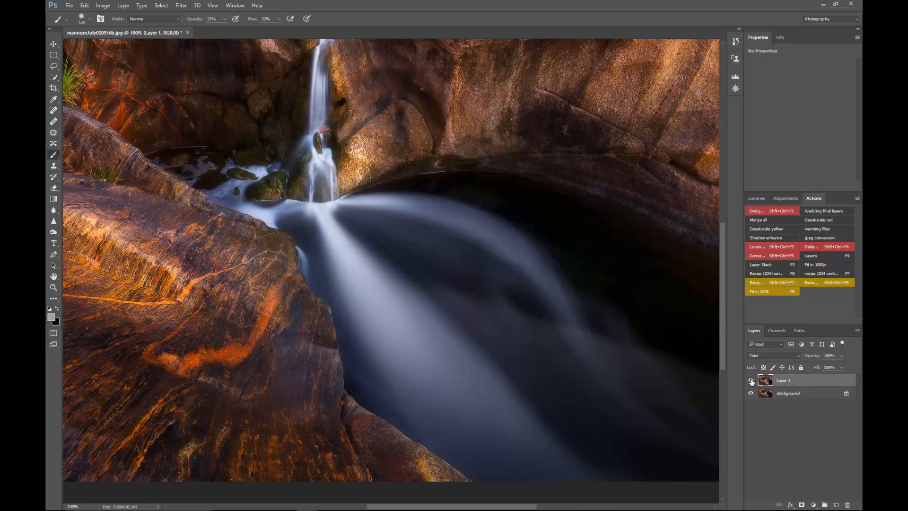
click(751, 380)
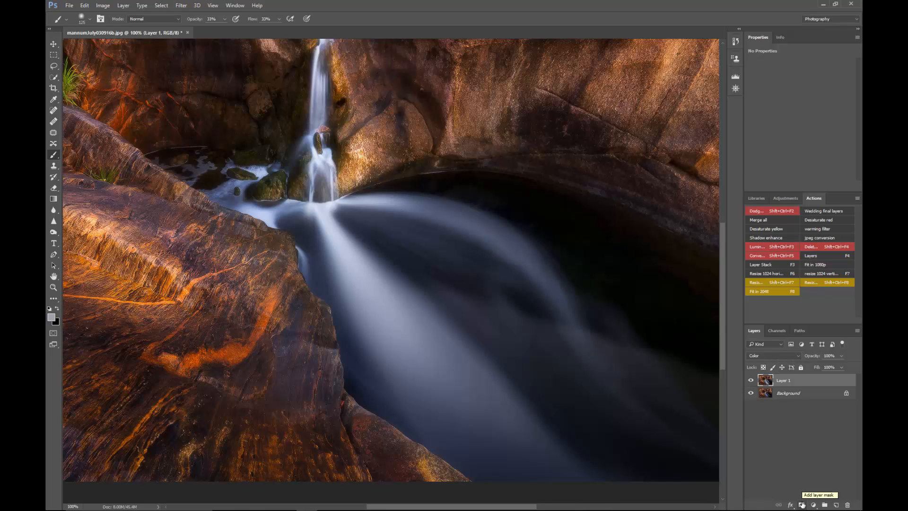
Step: Add a layer mask to the painted layer and start selecting the warm rock areas
click(813, 504)
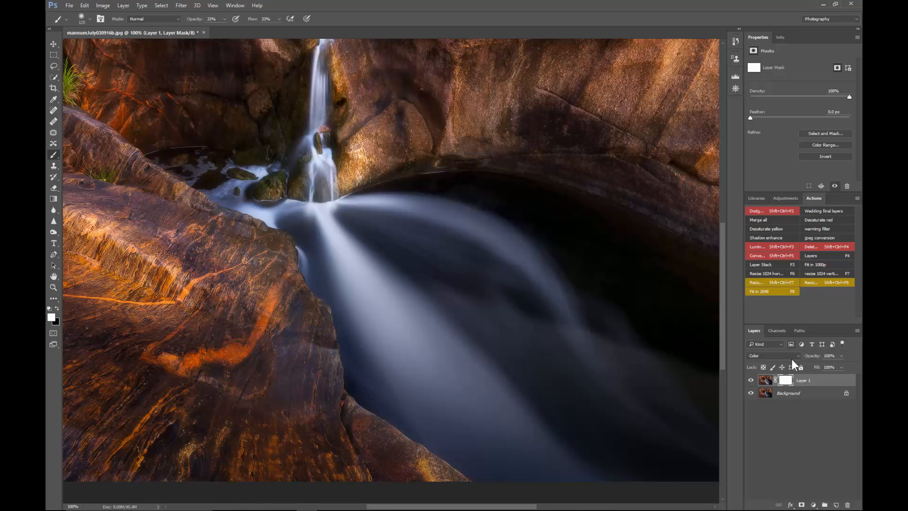
click(776, 331)
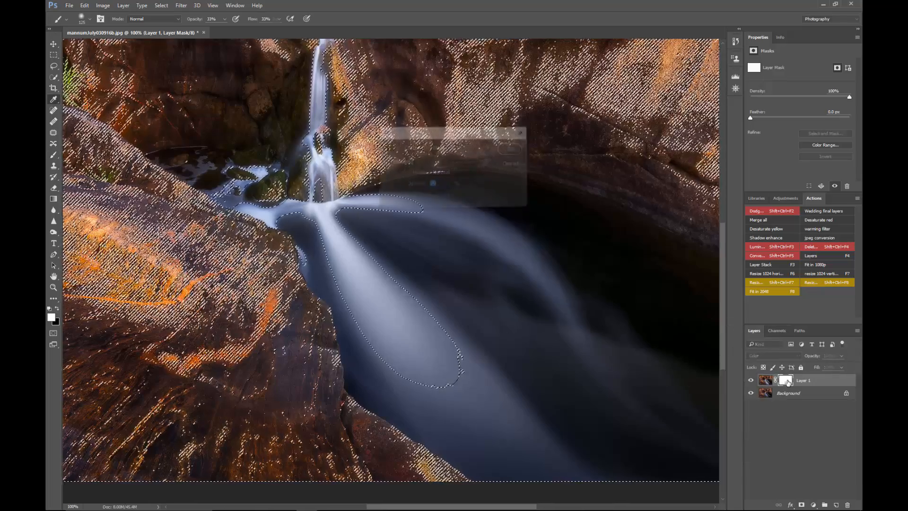
Step: Fill the selected rock areas of the mask with Black
key(Shift+F5)
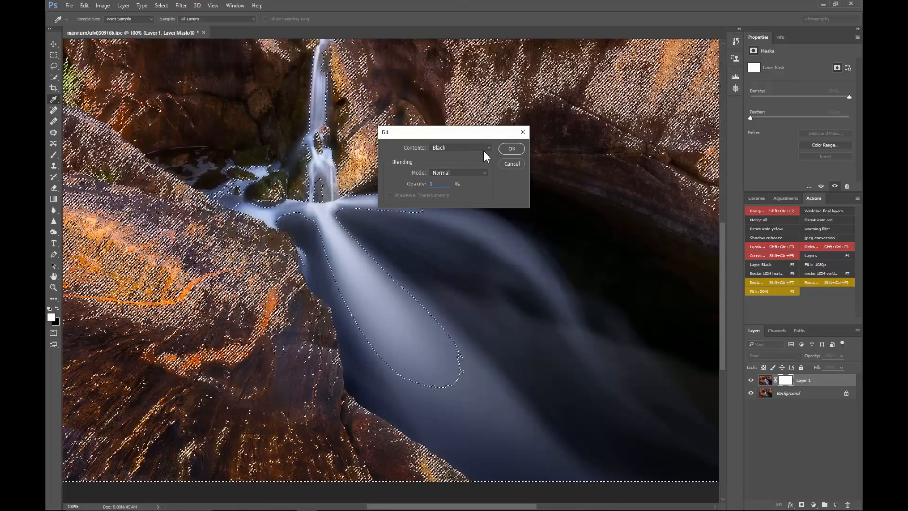
click(510, 148)
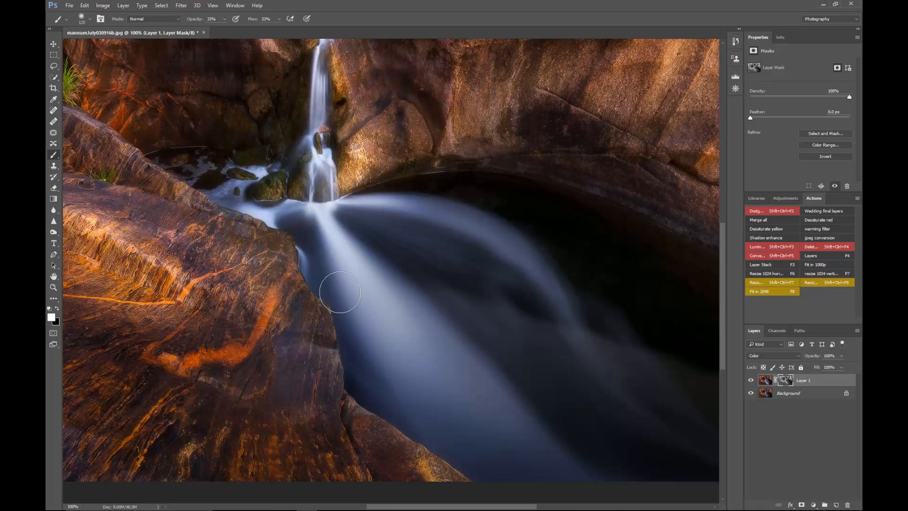
mouse_move(801, 463)
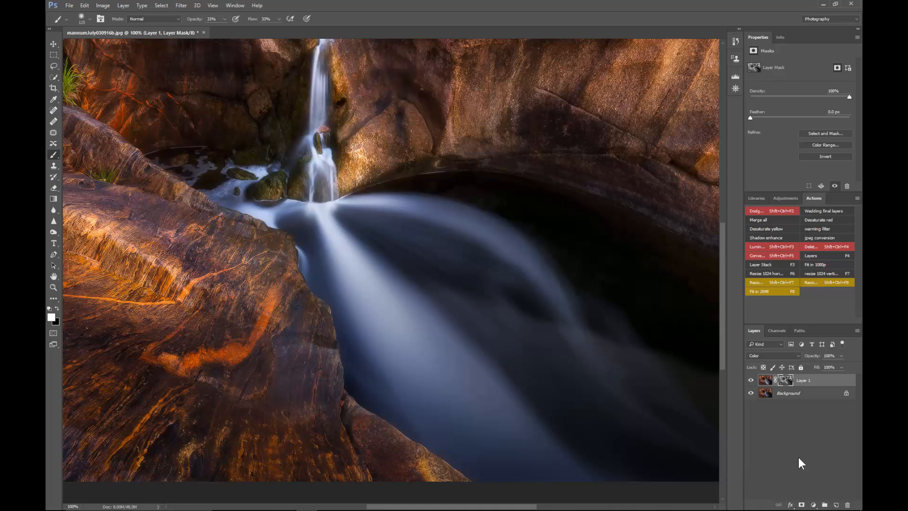
click(751, 380)
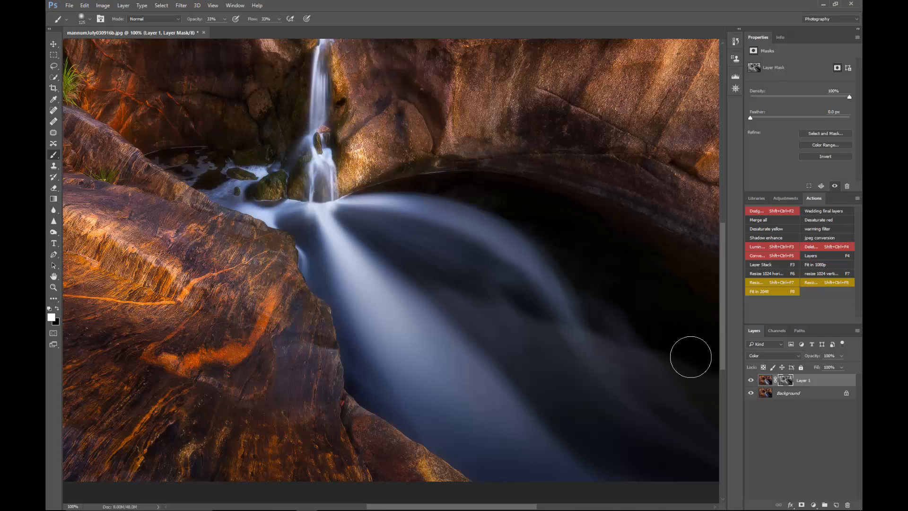
mouse_move(796, 390)
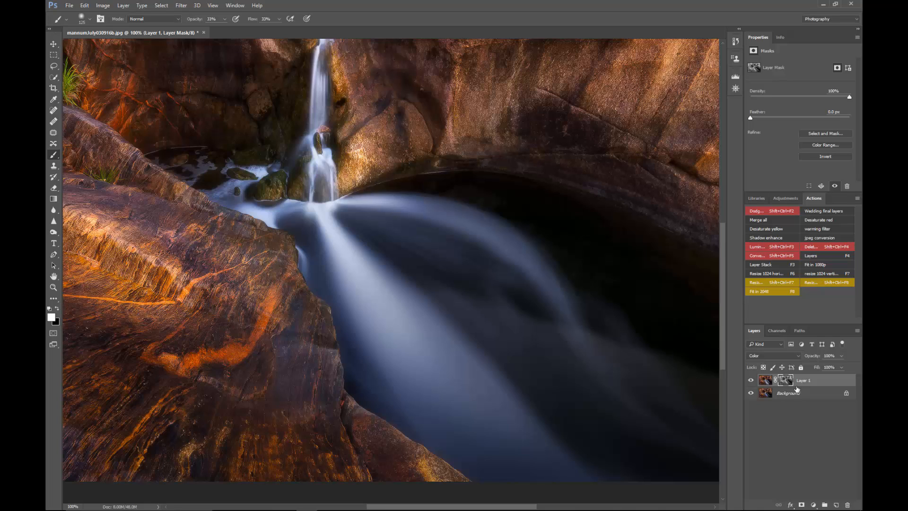